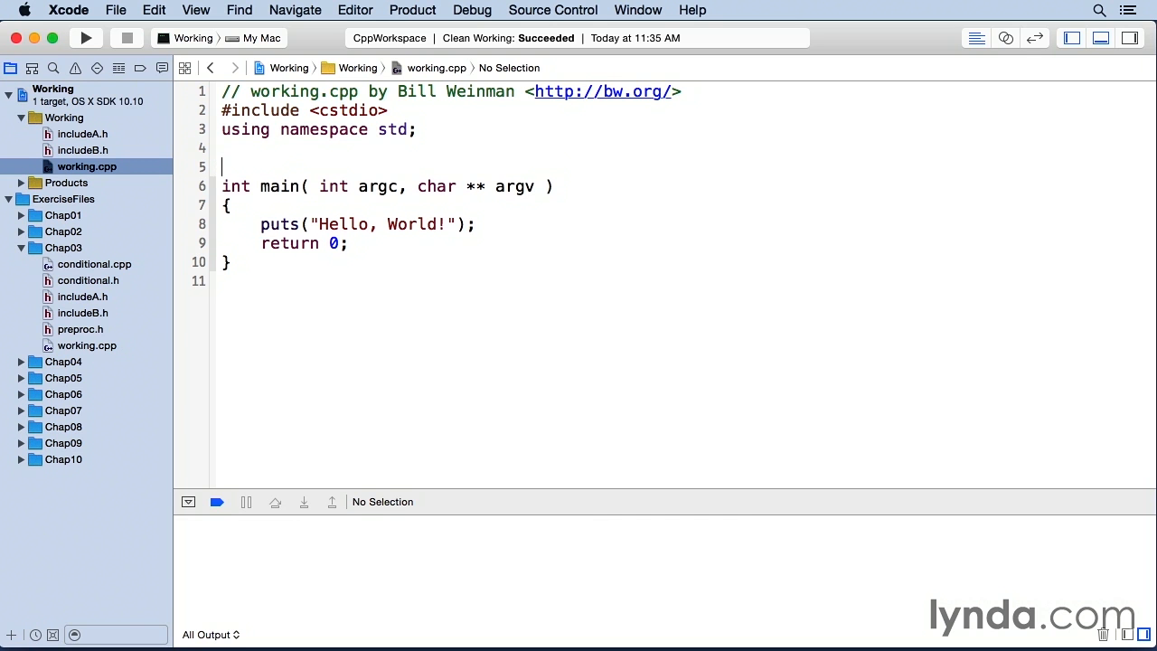
Add #include "includeA.h" and "includeB.h" below the cstdio include in working.cpp.
type("#include \"includeA.h")
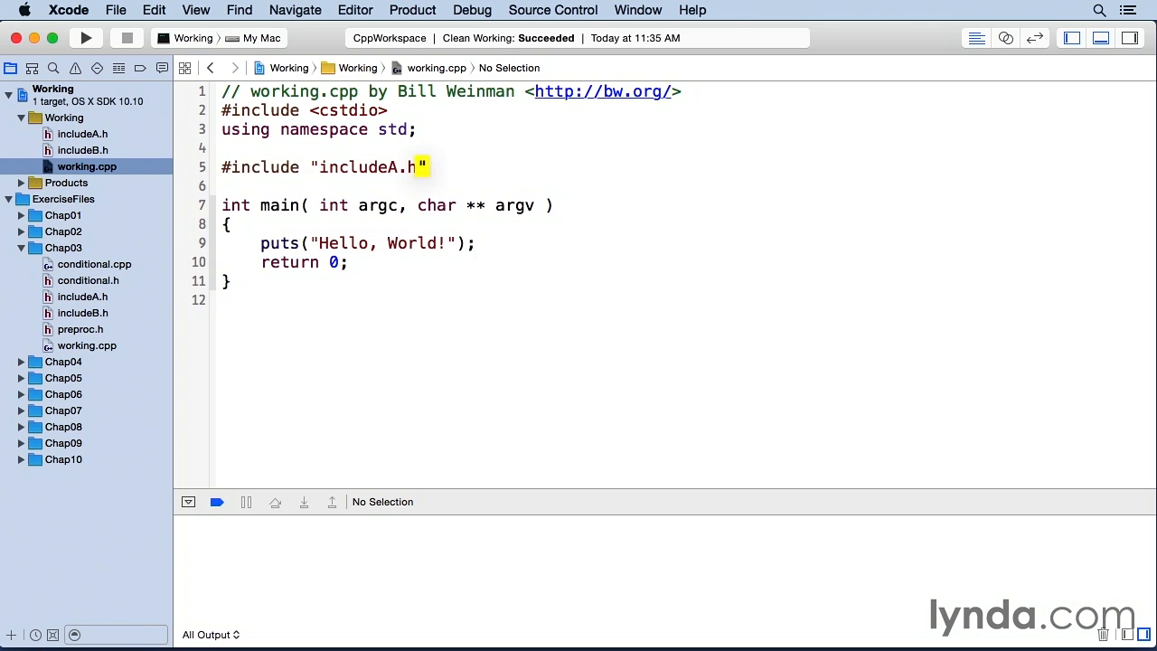
key("Backspace")
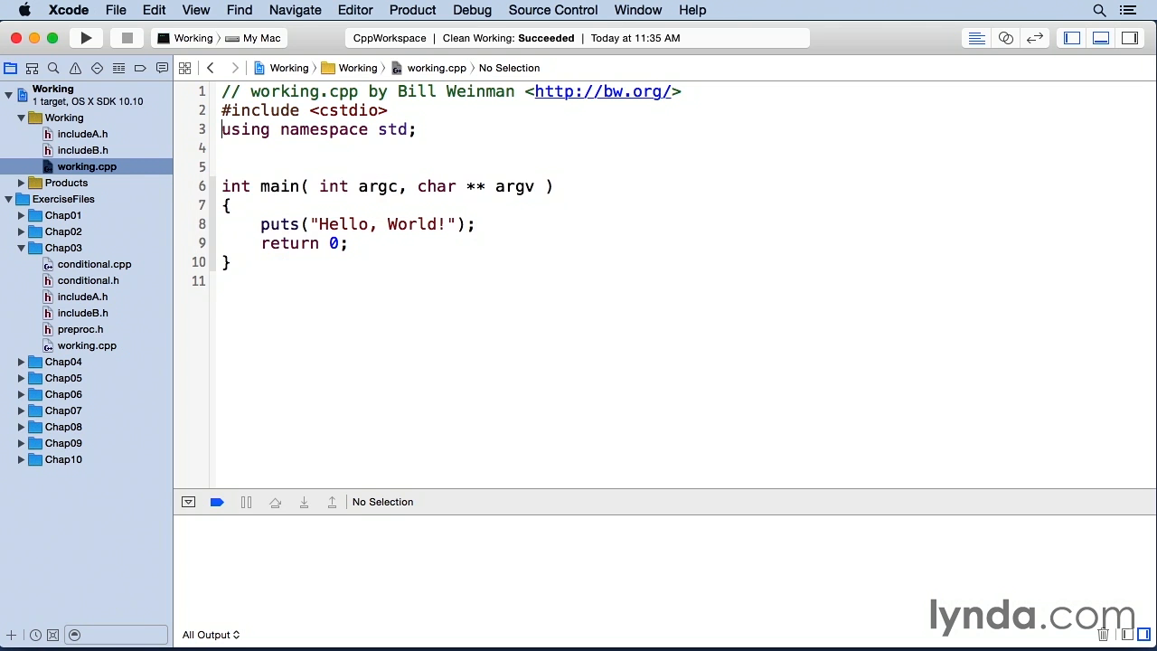
type("#include \"includeA.h\"")
type("#include \"includeB.h\"")
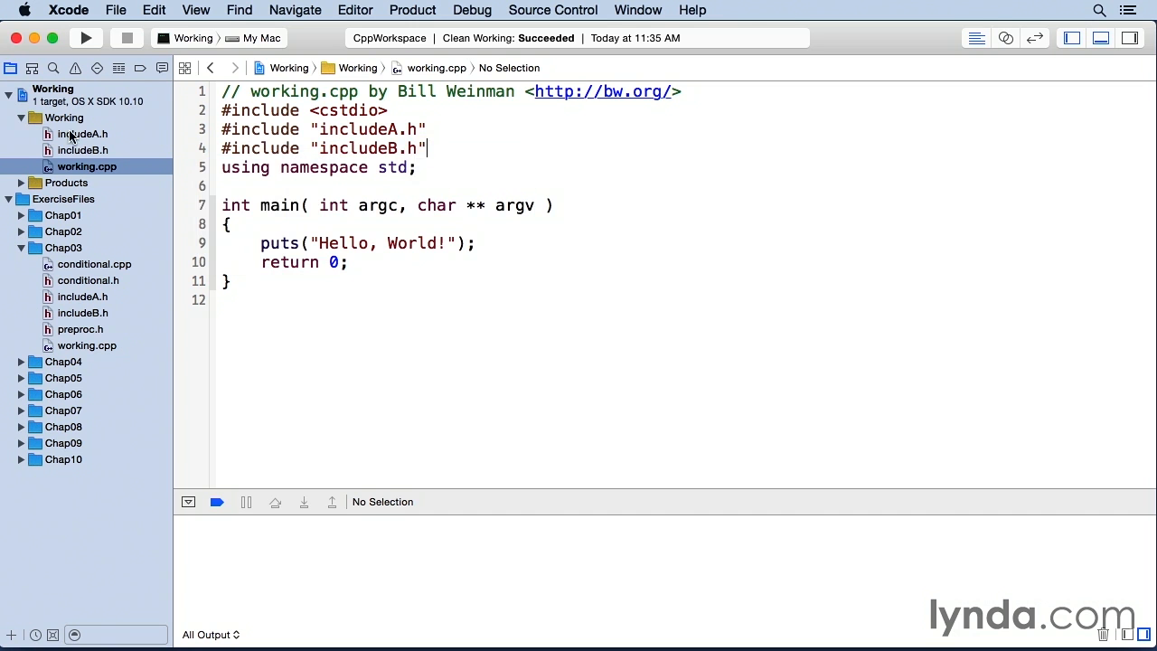
Inspect the structs in includeA.h and includeB.h, then return to working.cpp.
left_click(82, 134)
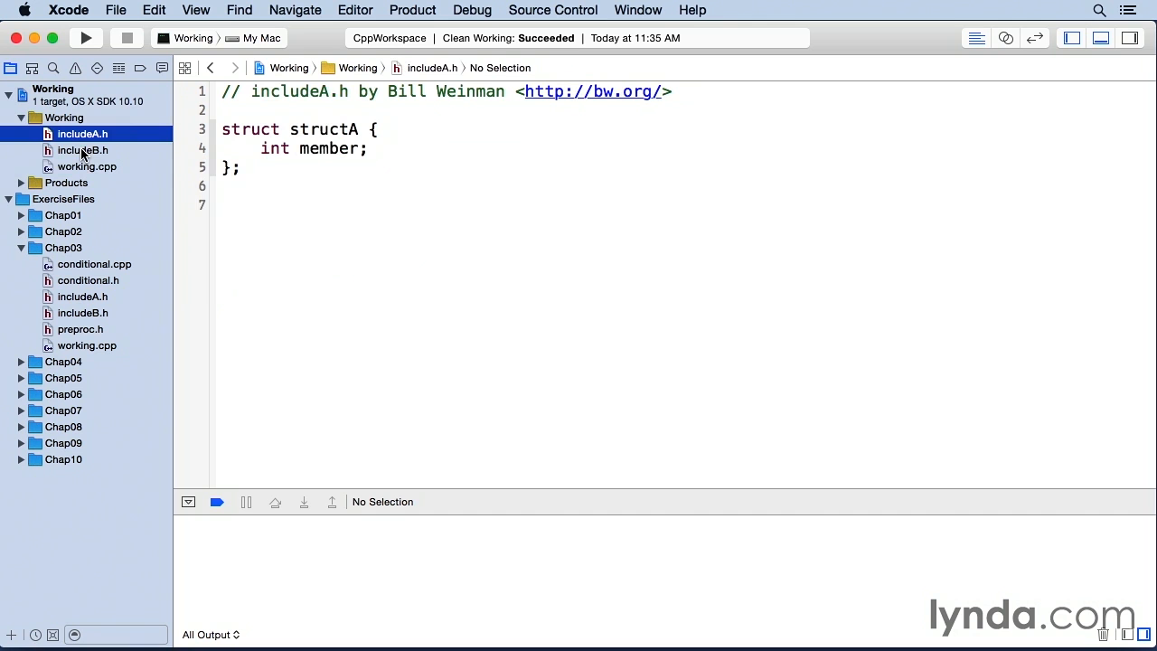
left_click(82, 150)
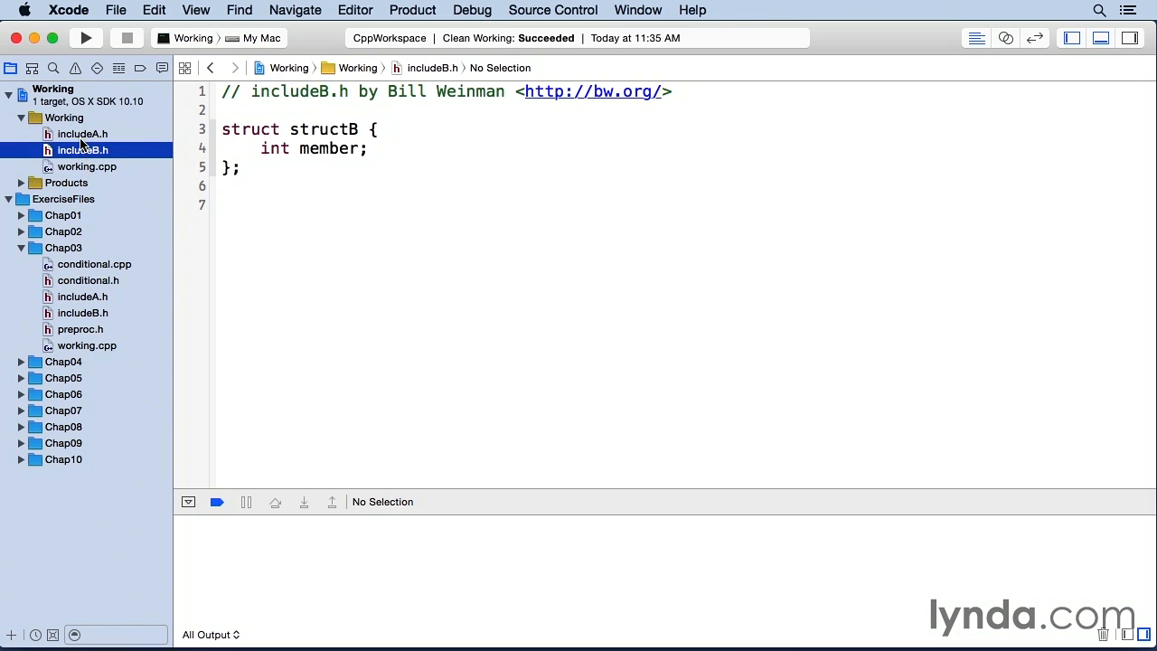
mouse_move(79, 172)
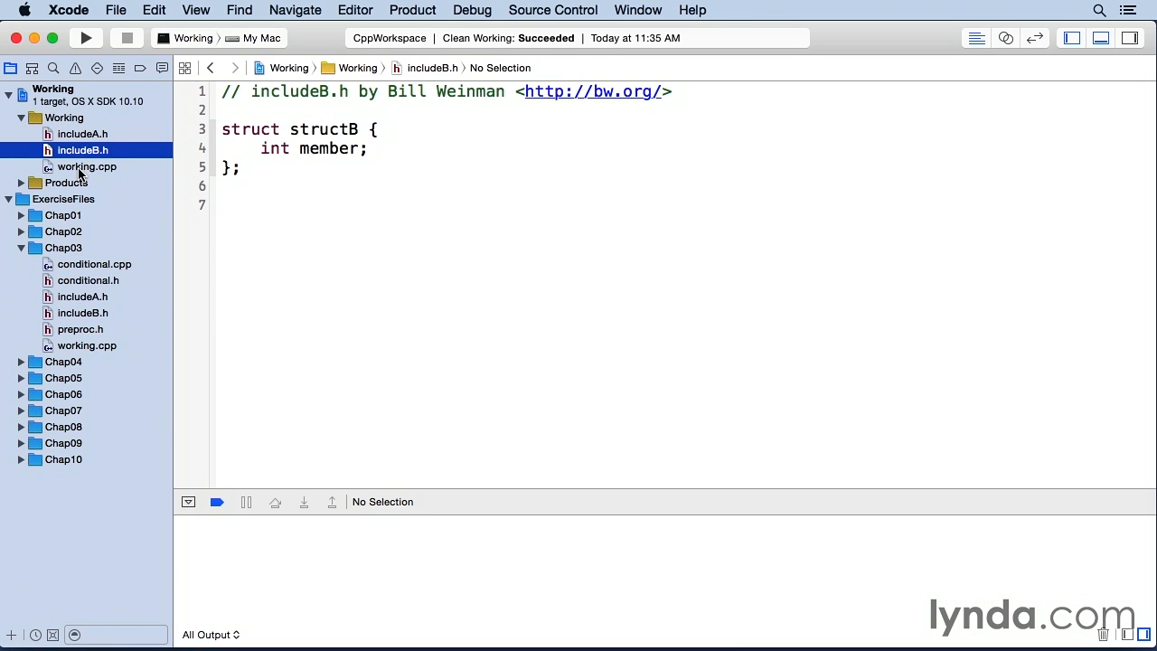
left_click(87, 167)
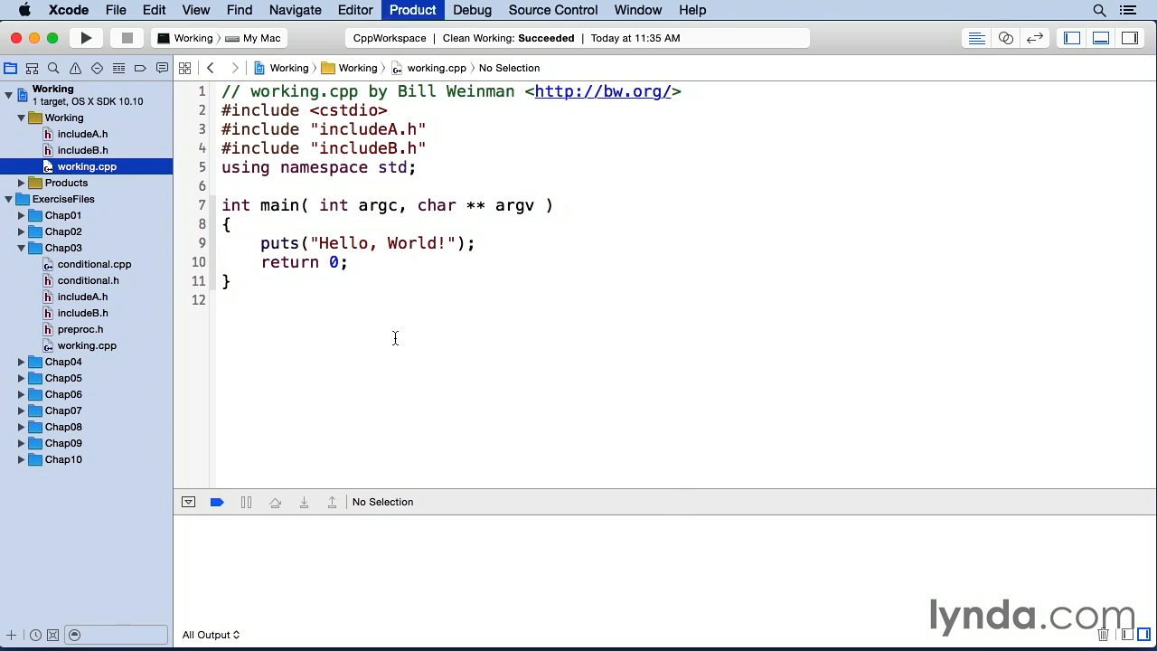
Run to print Hello, World!, then add #include "includeB.h" to includeA.h.
left_click(85, 38)
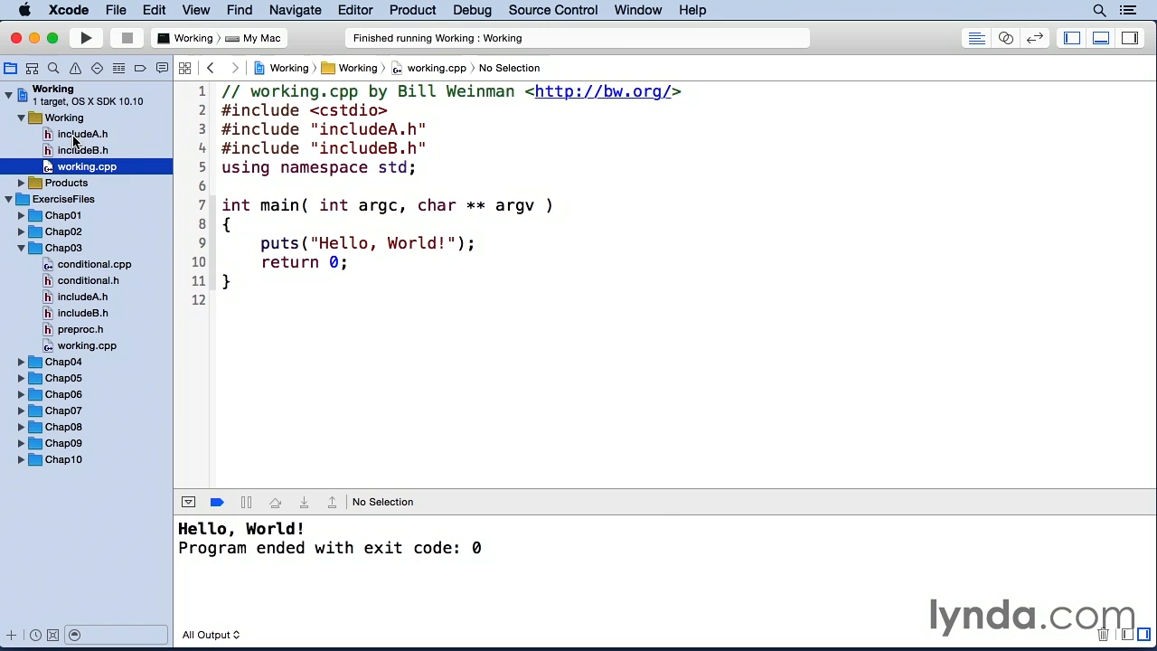
left_click(82, 134)
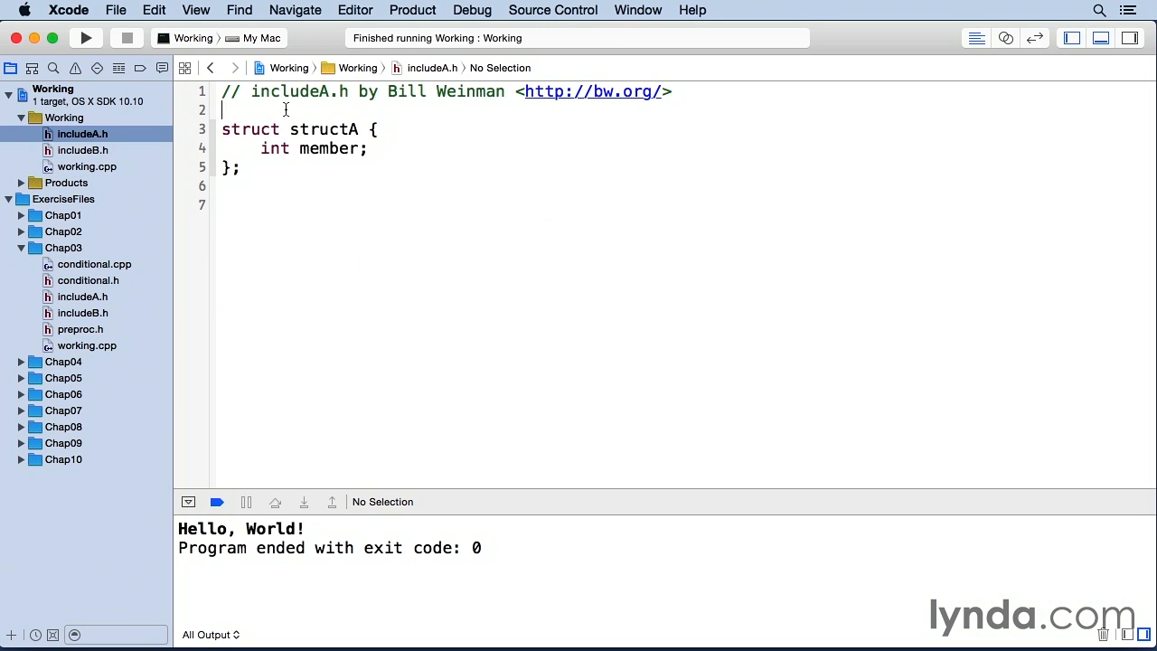
type("#include \"includeB.h\"")
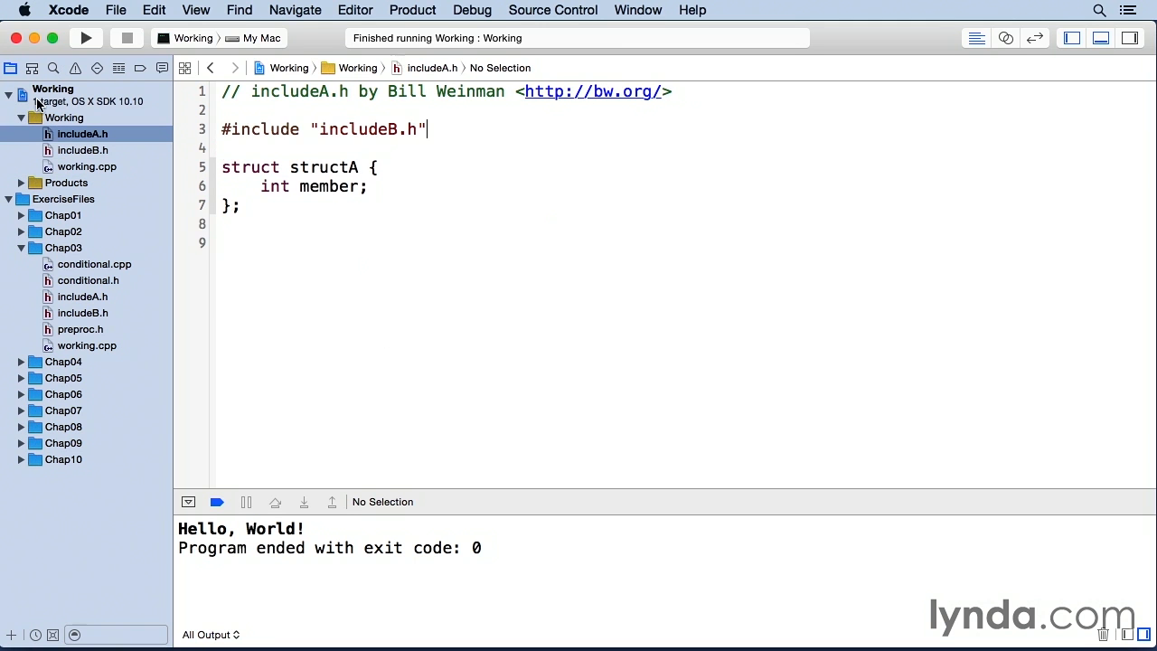
left_click(86, 166)
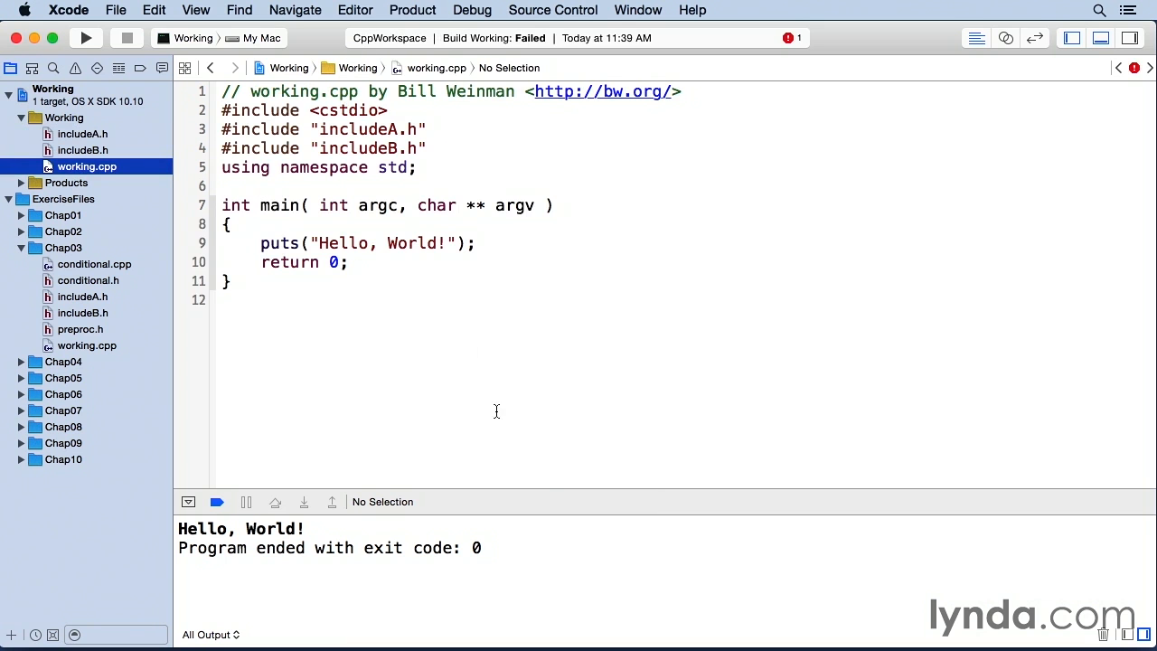
mouse_move(798, 95)
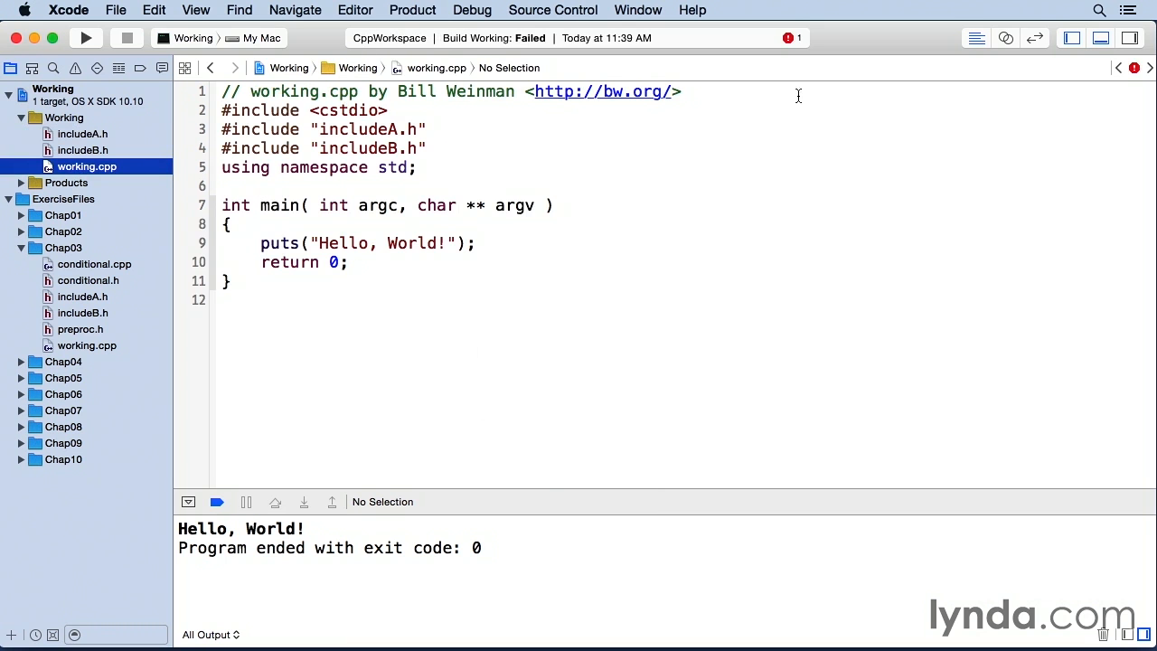
left_click(75, 68)
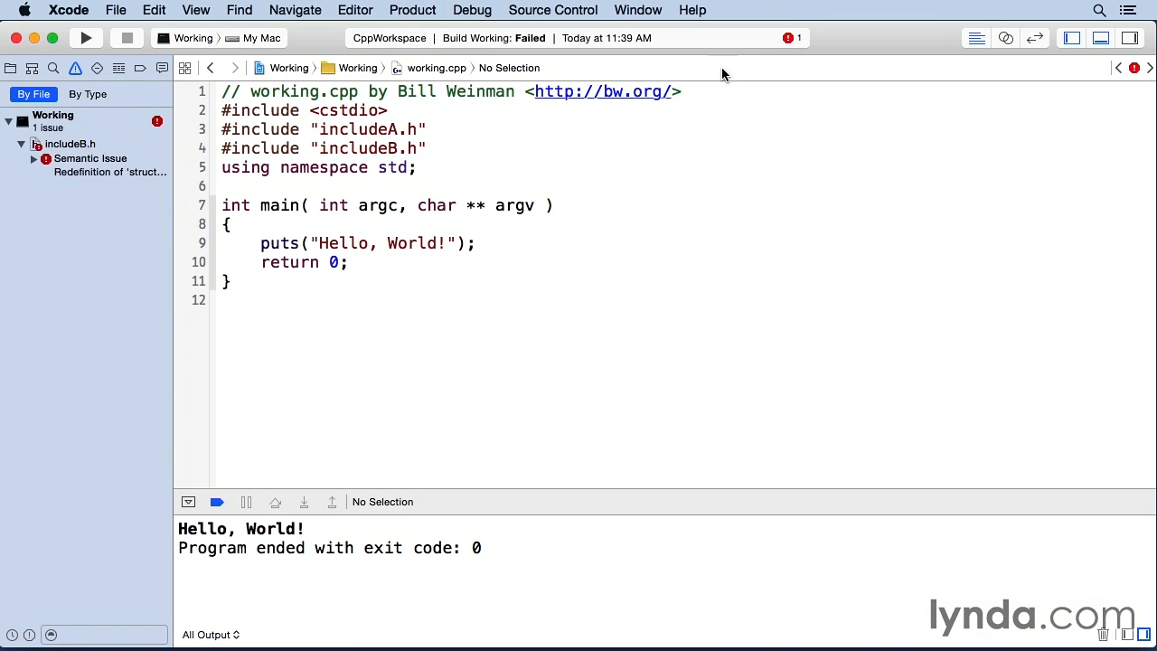
mouse_move(173, 215)
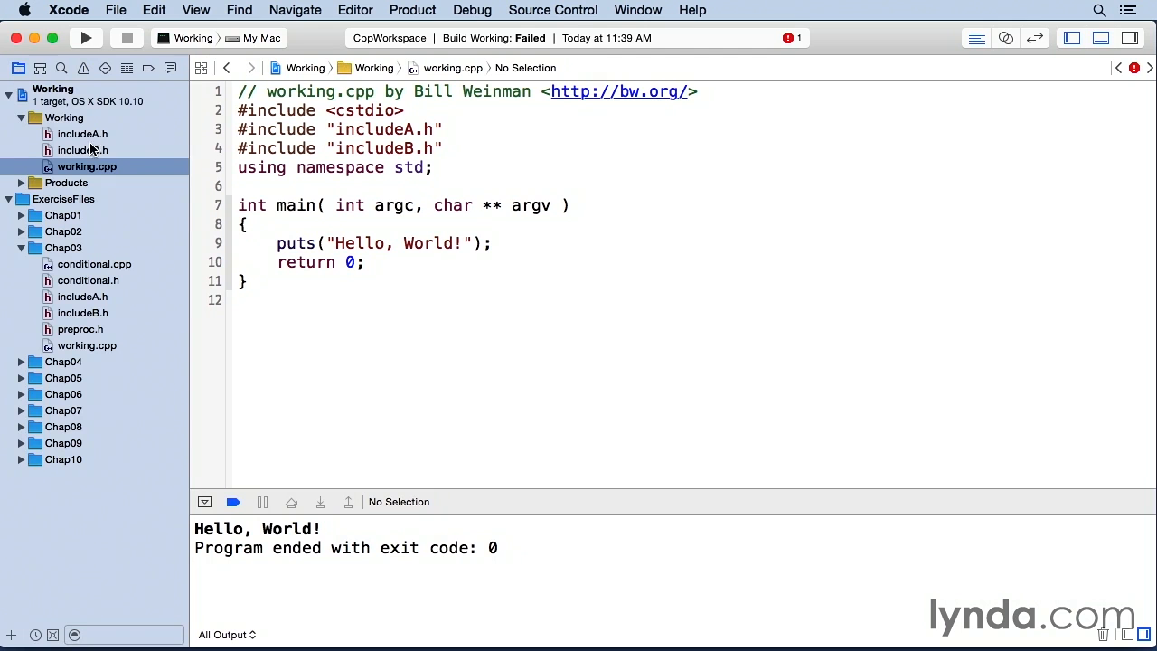
left_click(357, 148)
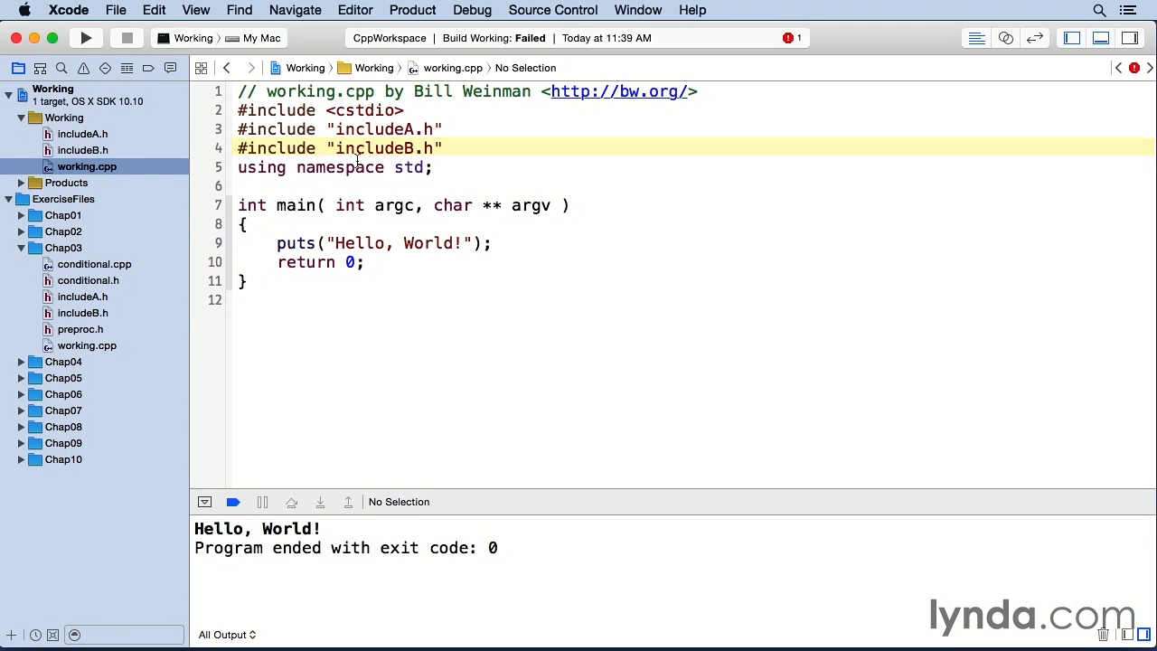
left_click(82, 134)
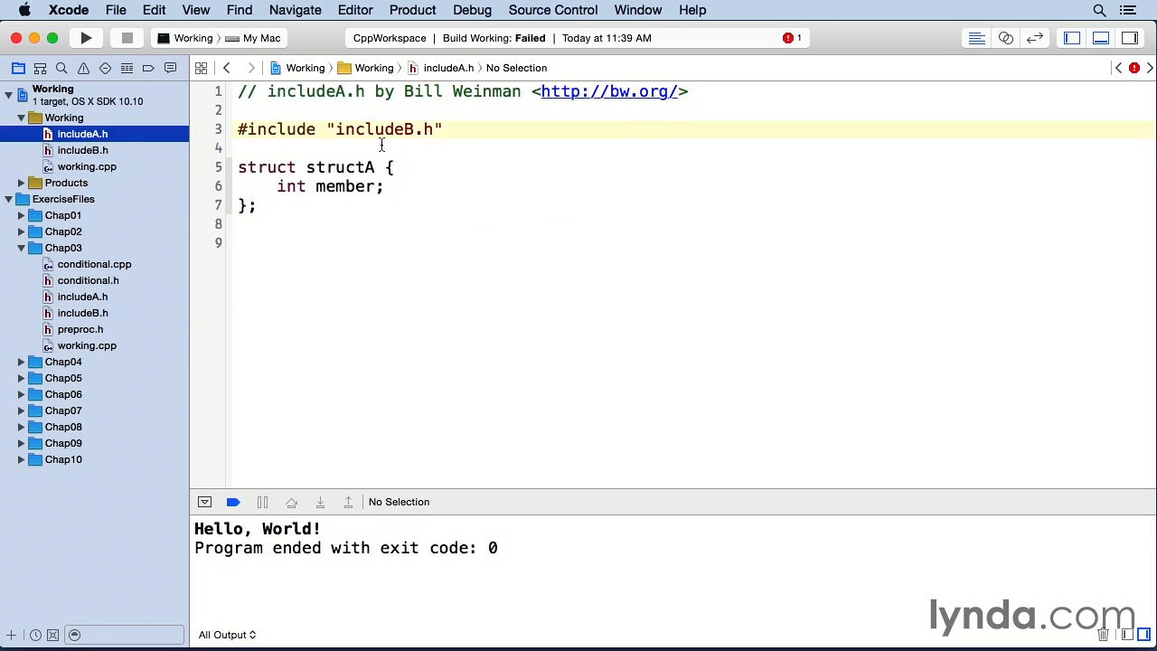
left_click(87, 166)
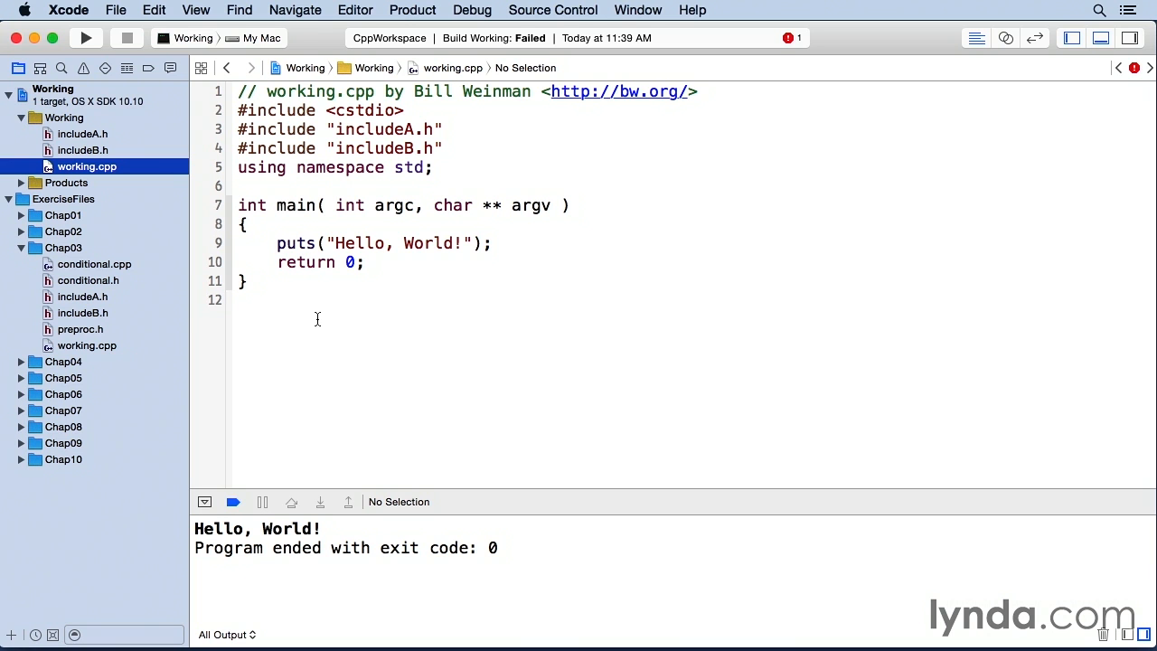
mouse_move(163, 288)
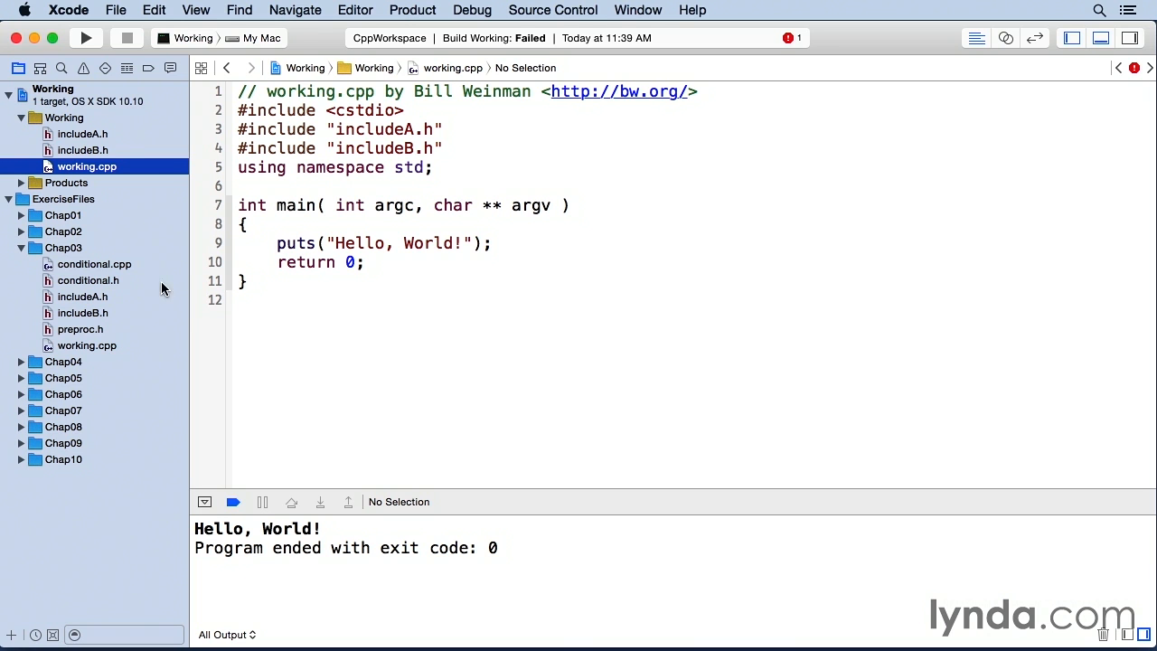
Wrap includeB.h in an _INCLUDEB_H guard: #ifndef, #define, and #endif /* _INCLUDEB_H */.
left_click(83, 150)
type("#ifdef ")
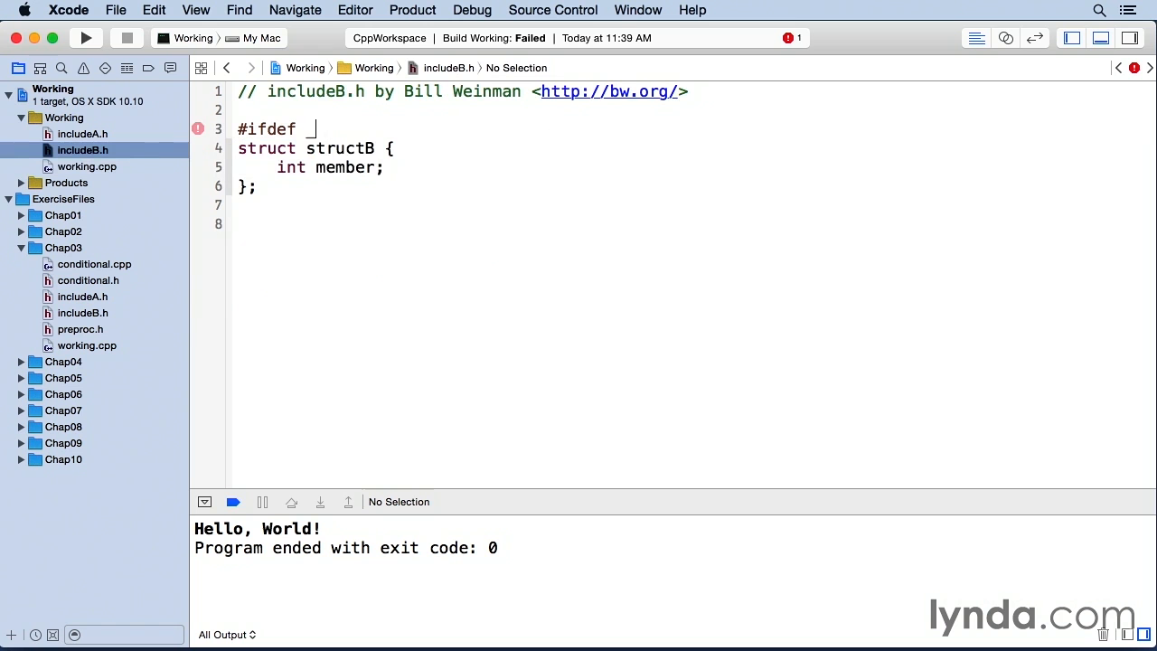
type("_INCLUDEB")
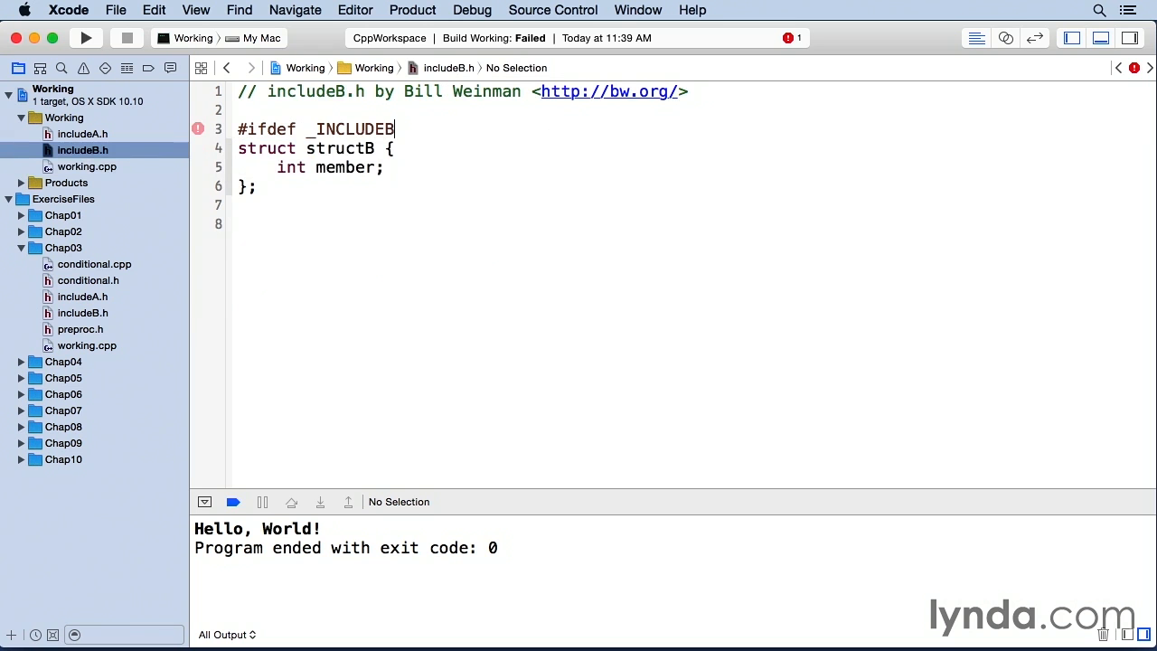
type("_H")
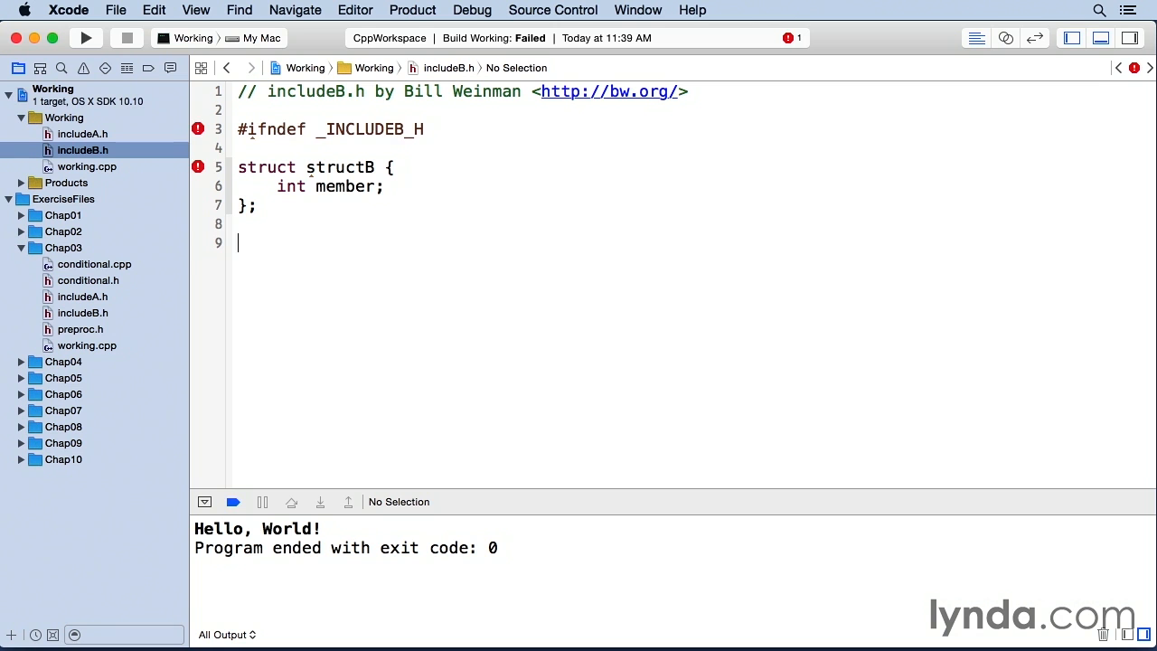
type("#")
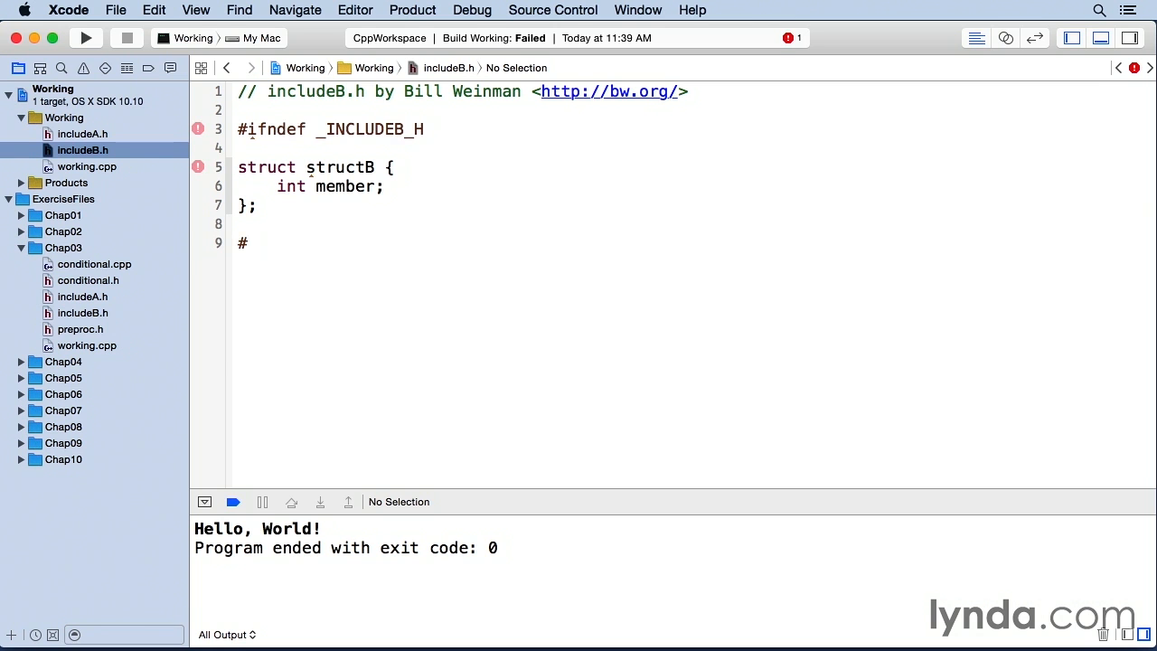
type("endif")
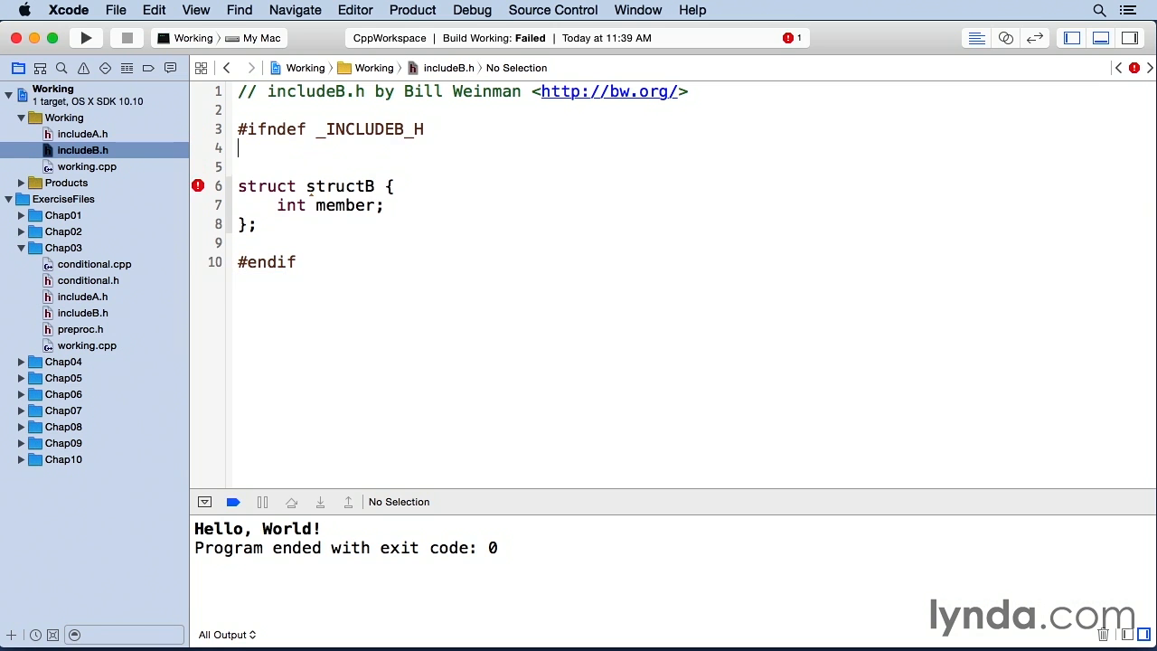
type("#define _IN")
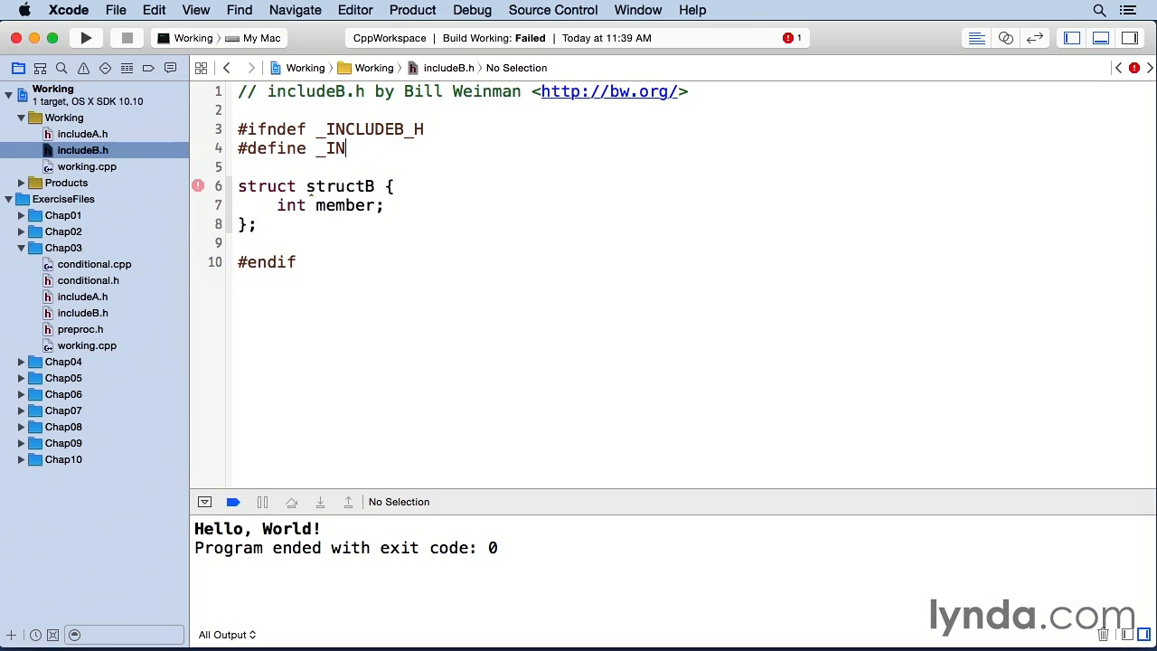
type("CLUDEB")
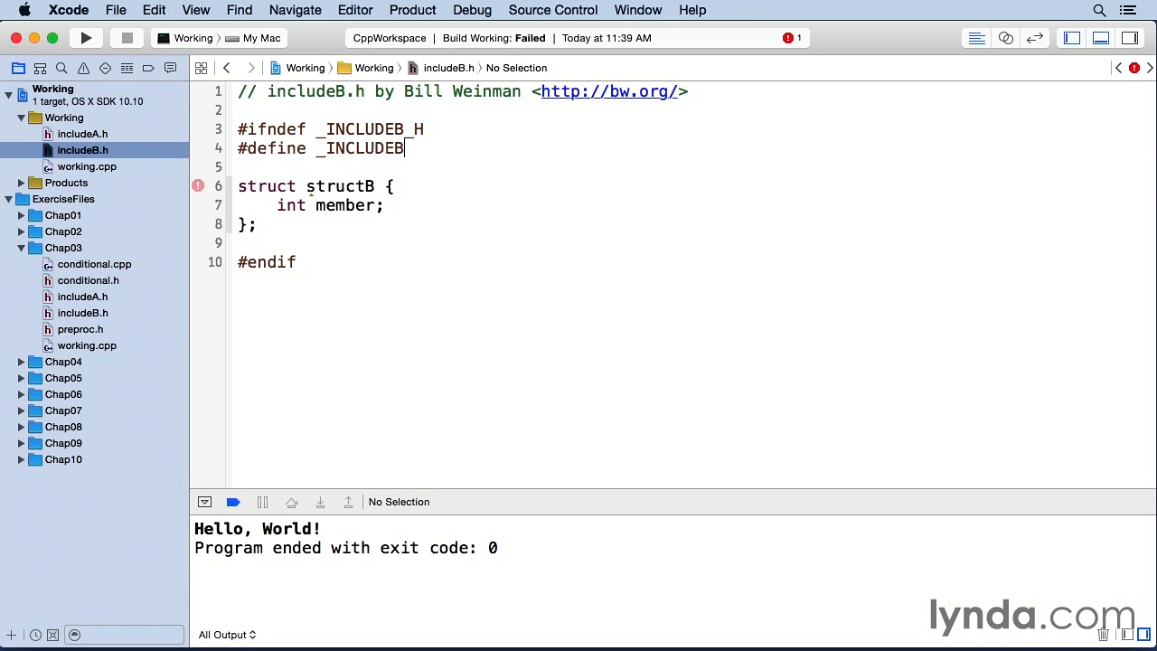
type("_H")
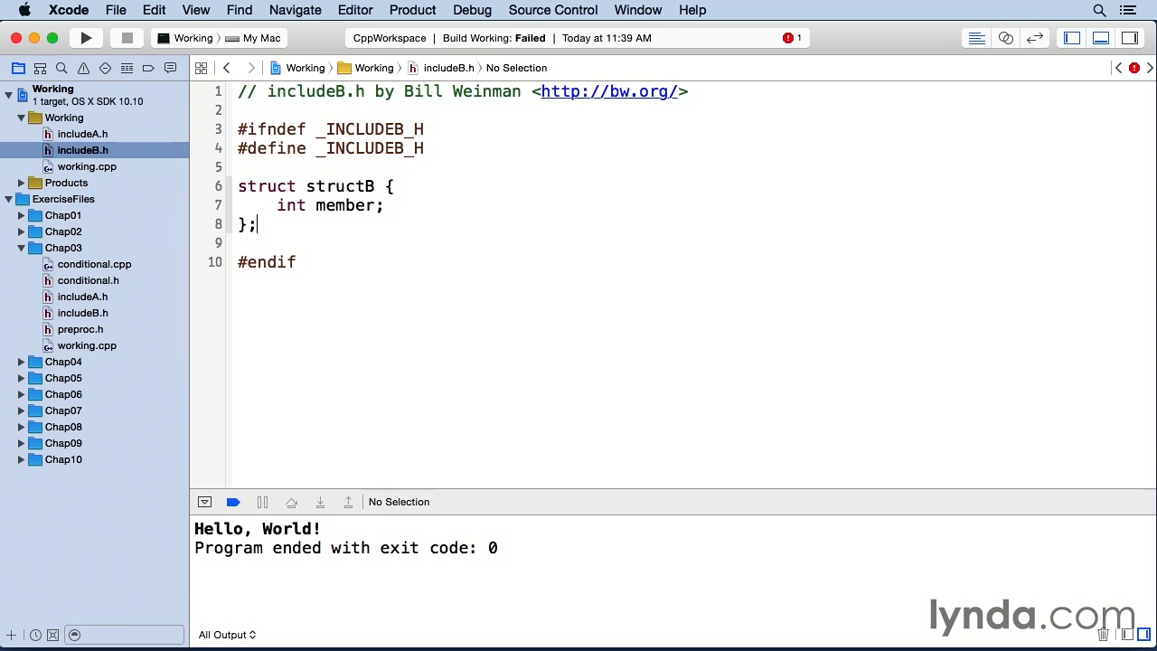
type("/* _INCLUDEB_H */")
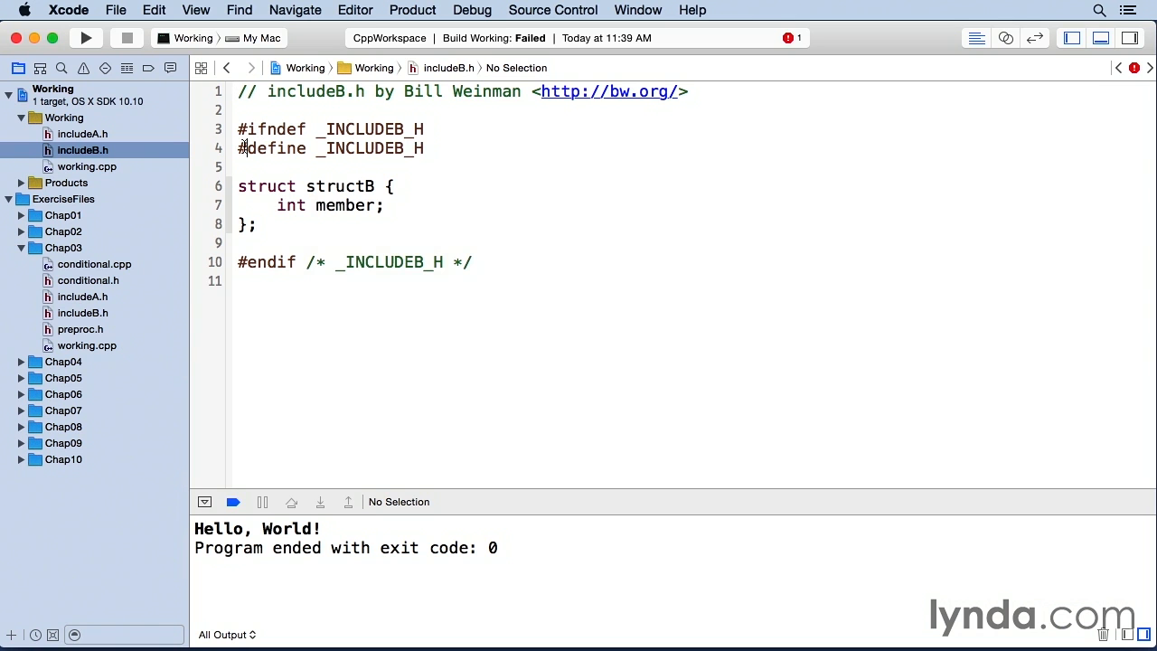
left_click_drag(237, 148, 260, 225)
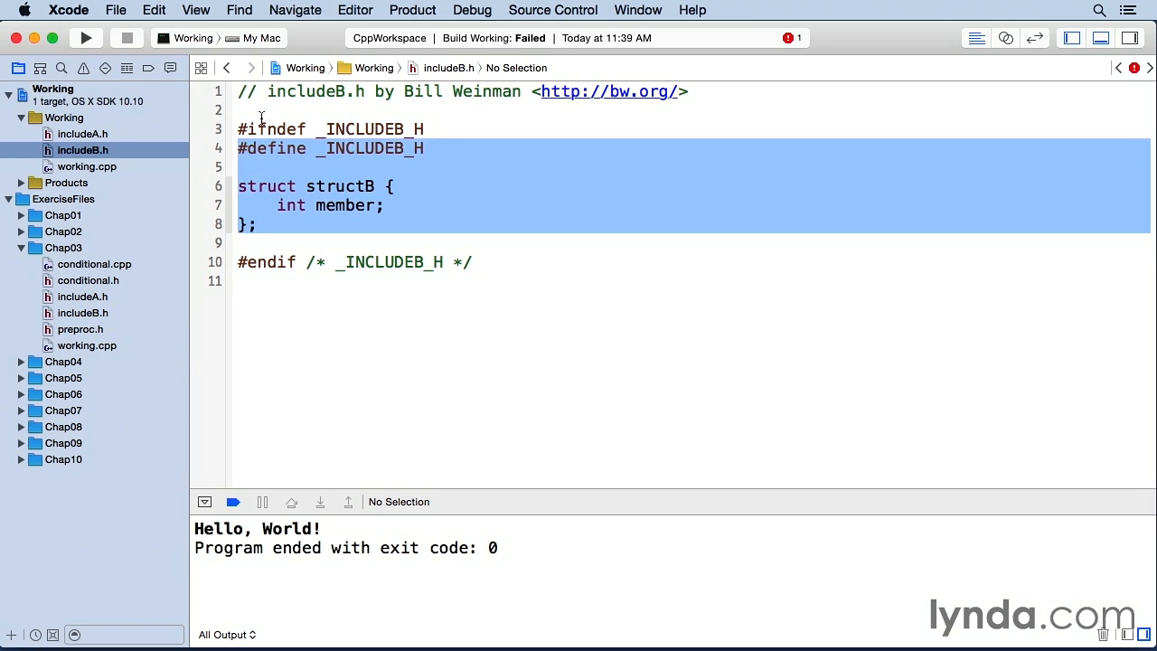
mouse_move(437, 158)
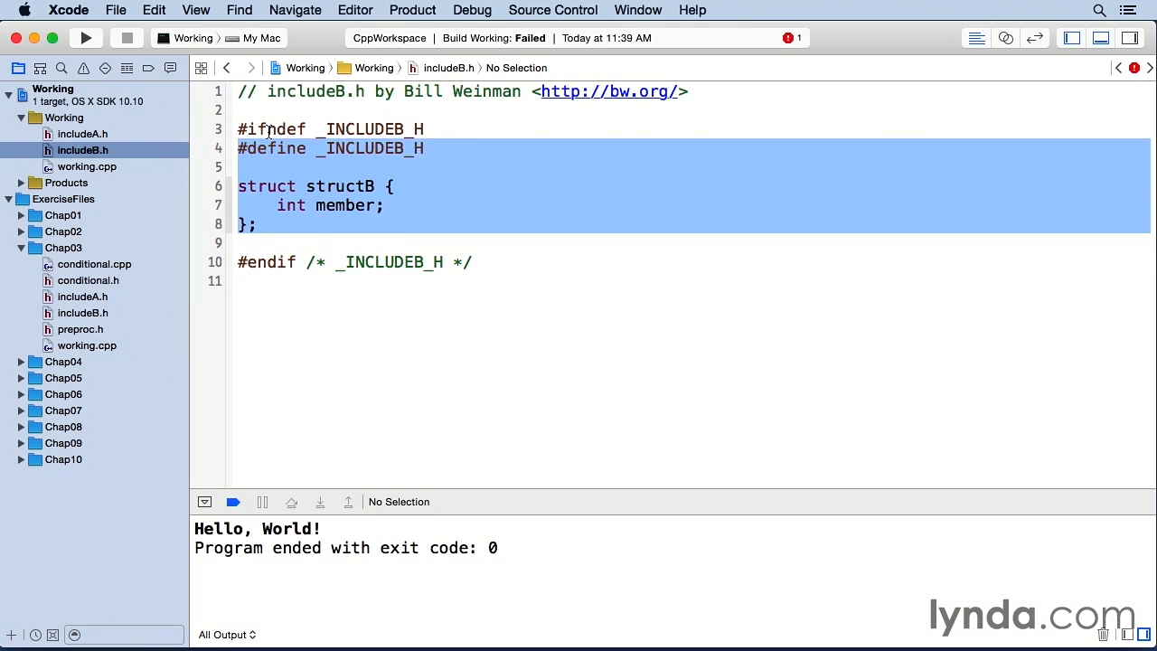
mouse_move(280, 224)
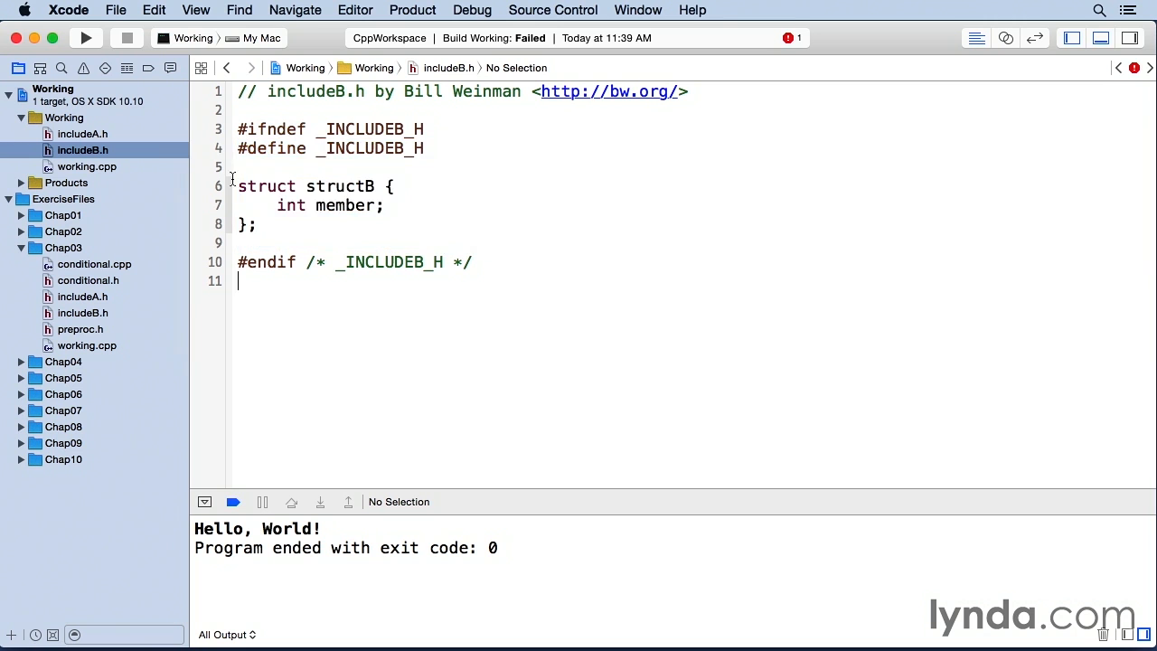
Build and run working.cpp successfully, then review the guards in includeA.h and includeB.h.
left_click(86, 166)
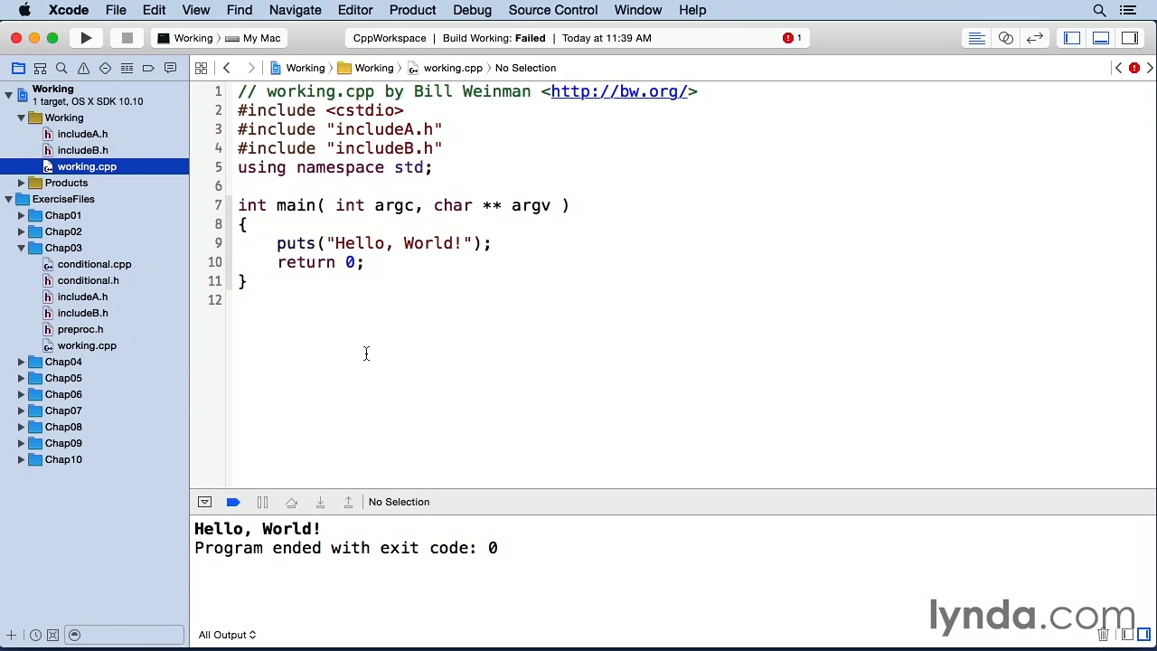
left_click(85, 38)
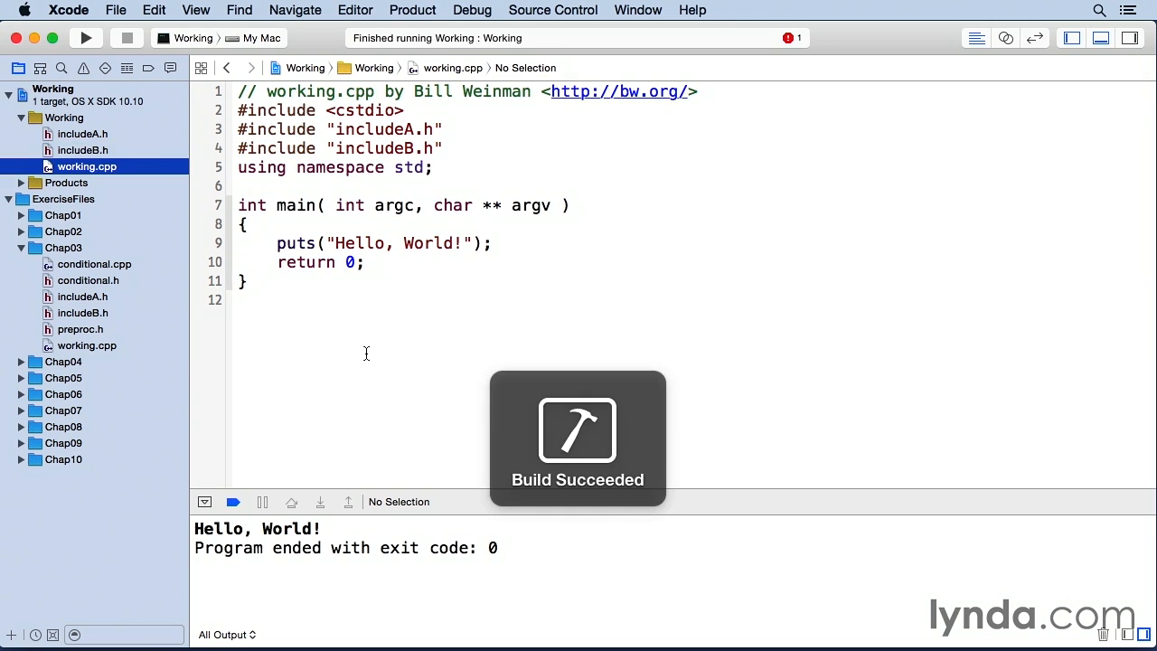
left_click(81, 134)
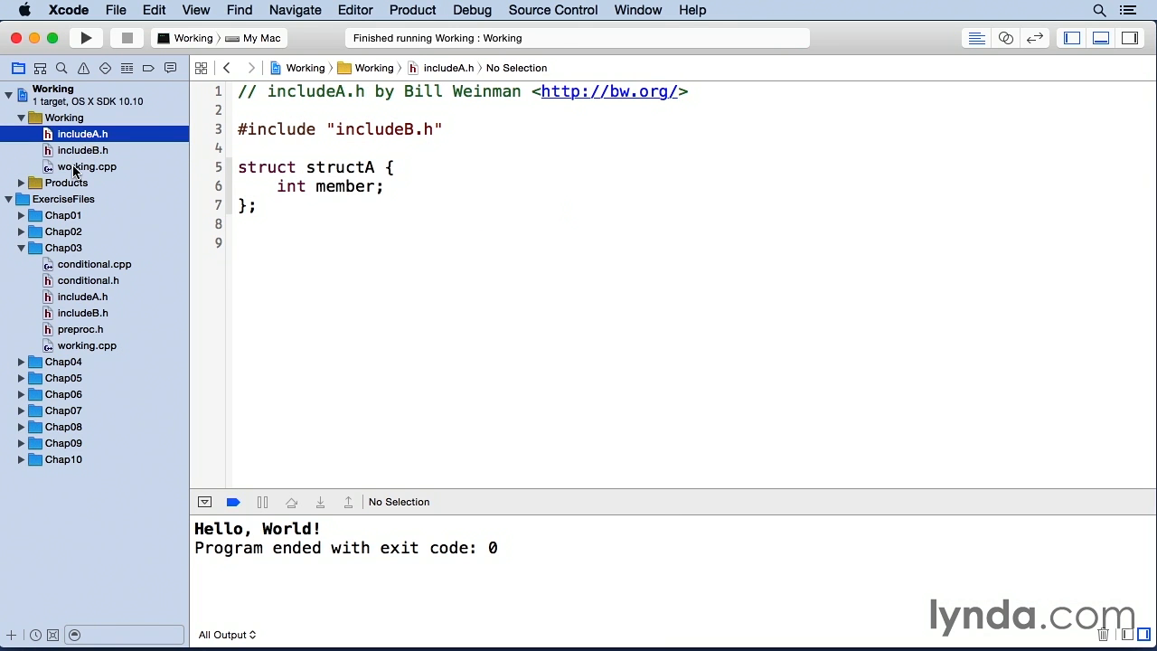
left_click(87, 166)
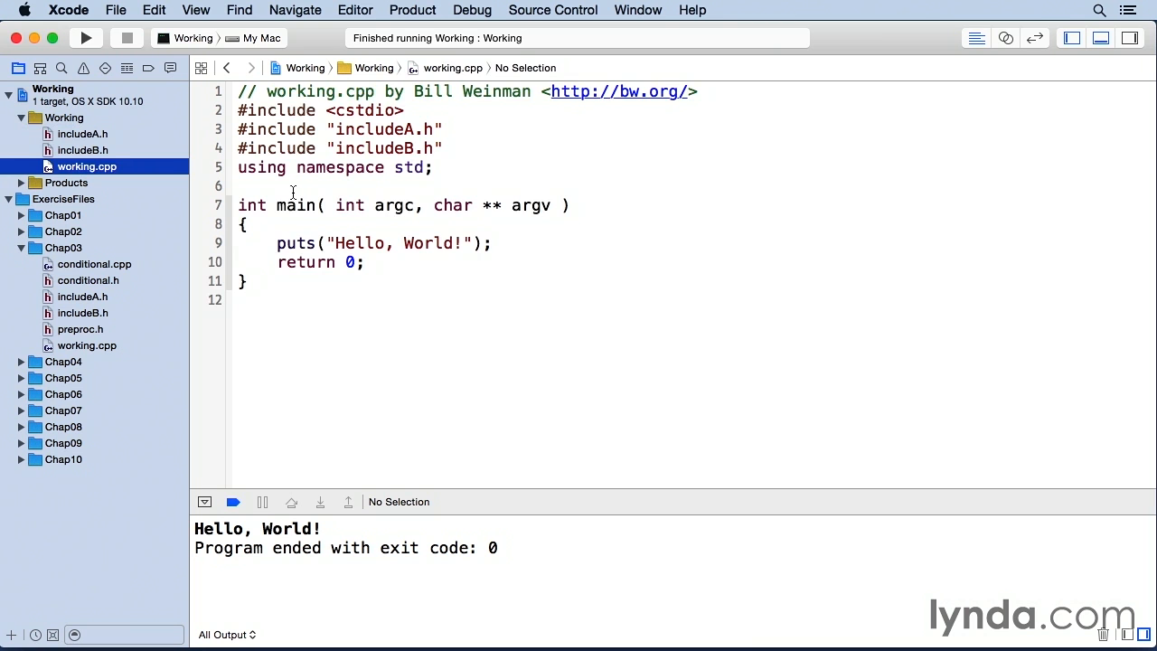
left_click(83, 150)
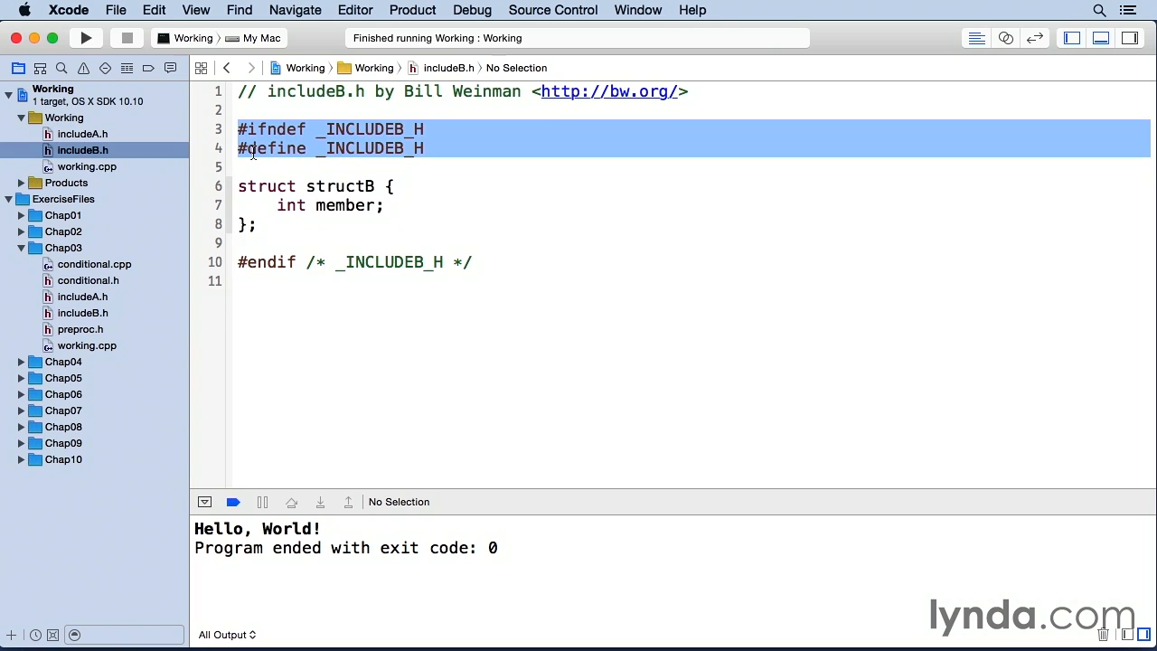
left_click(82, 133)
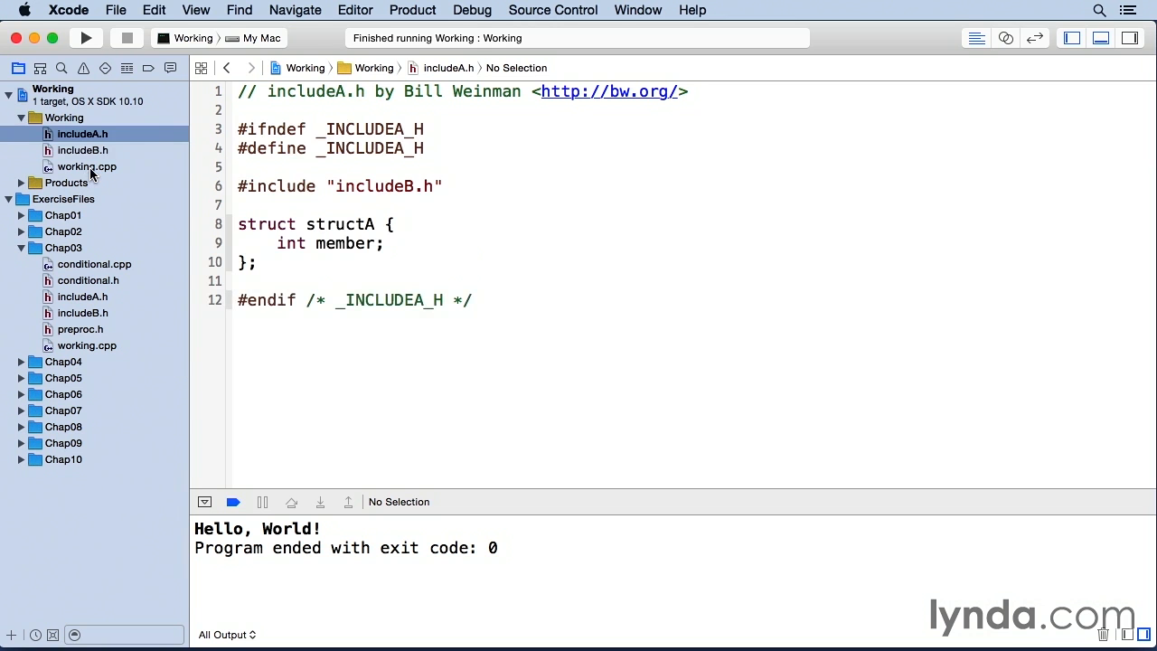
left_click(87, 166)
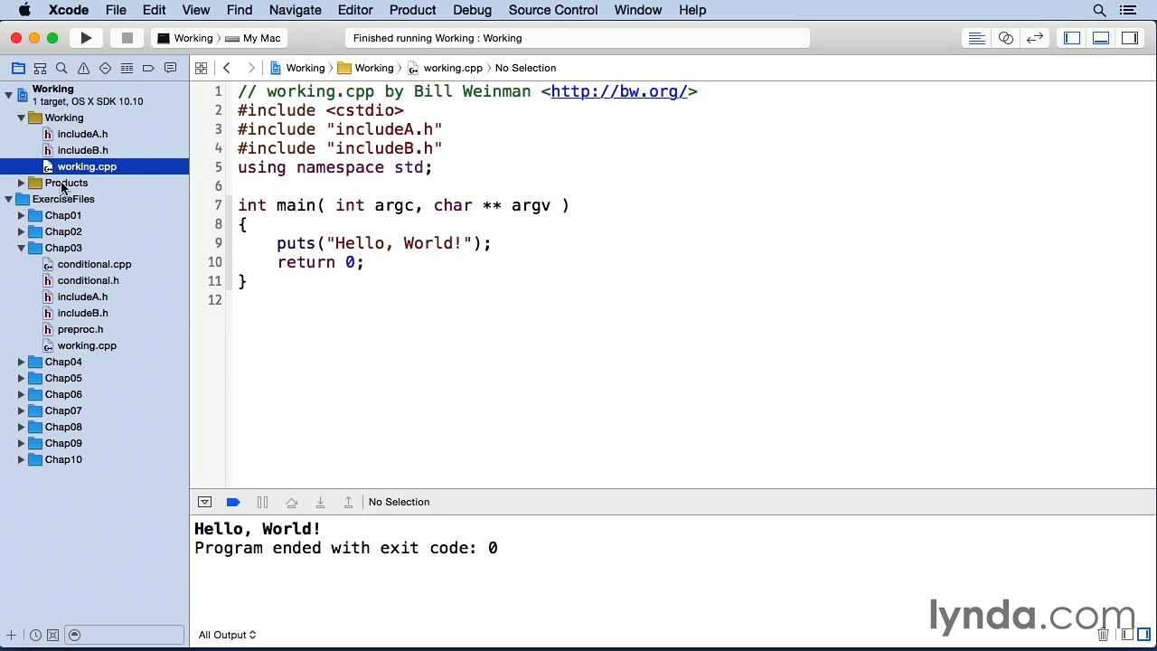
Replace includeB.h's #ifndef/#define/#endif guard with a single #pragma once line.
left_click(82, 150)
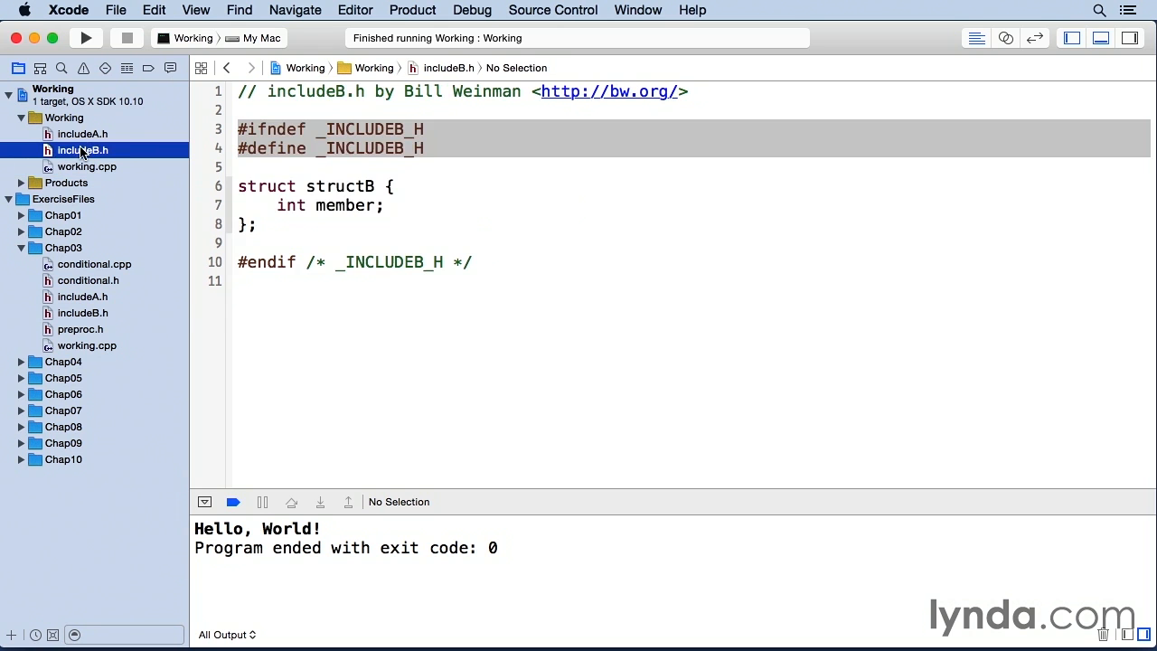
mouse_move(286, 174)
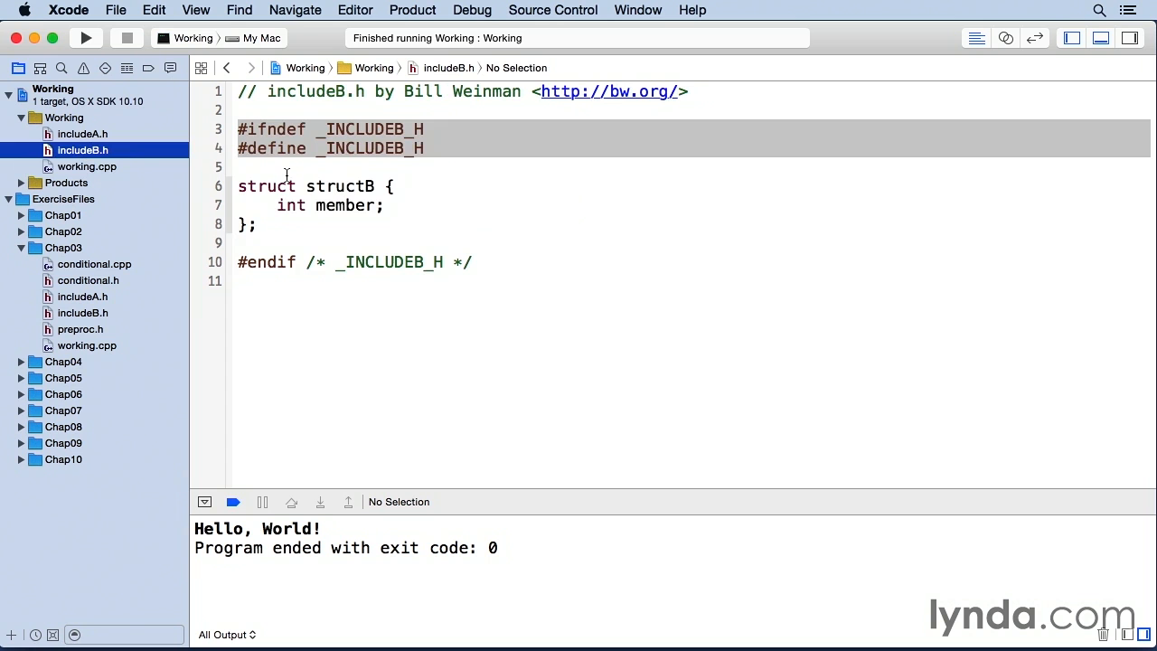
left_click_drag(237, 129, 424, 148)
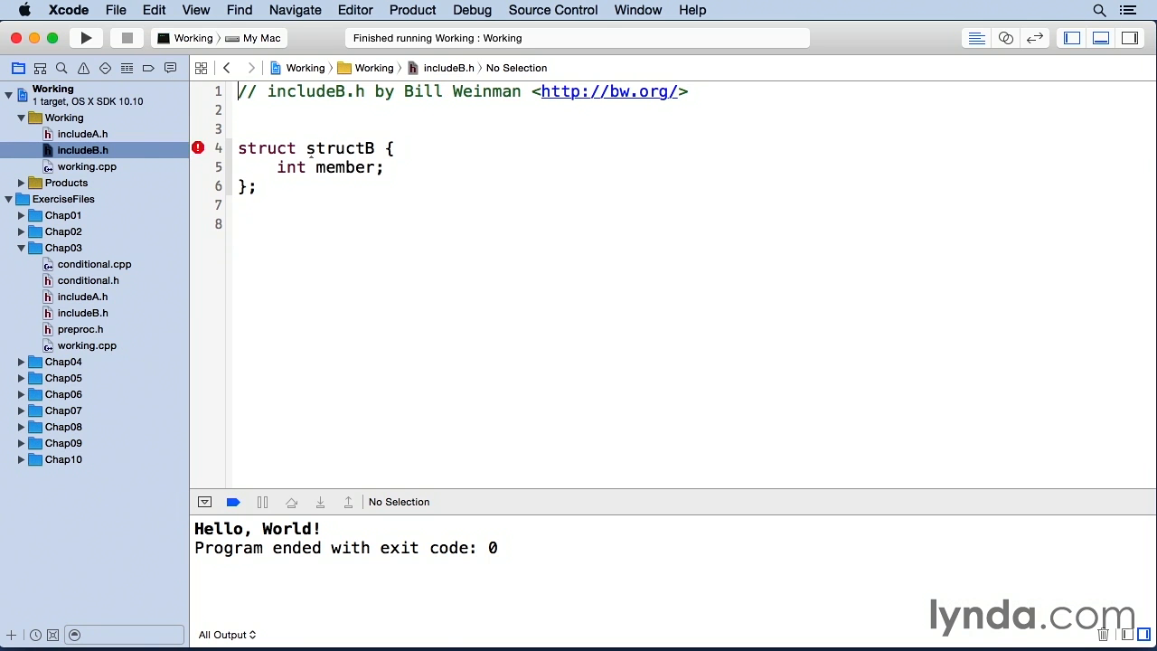
type("#pragma once")
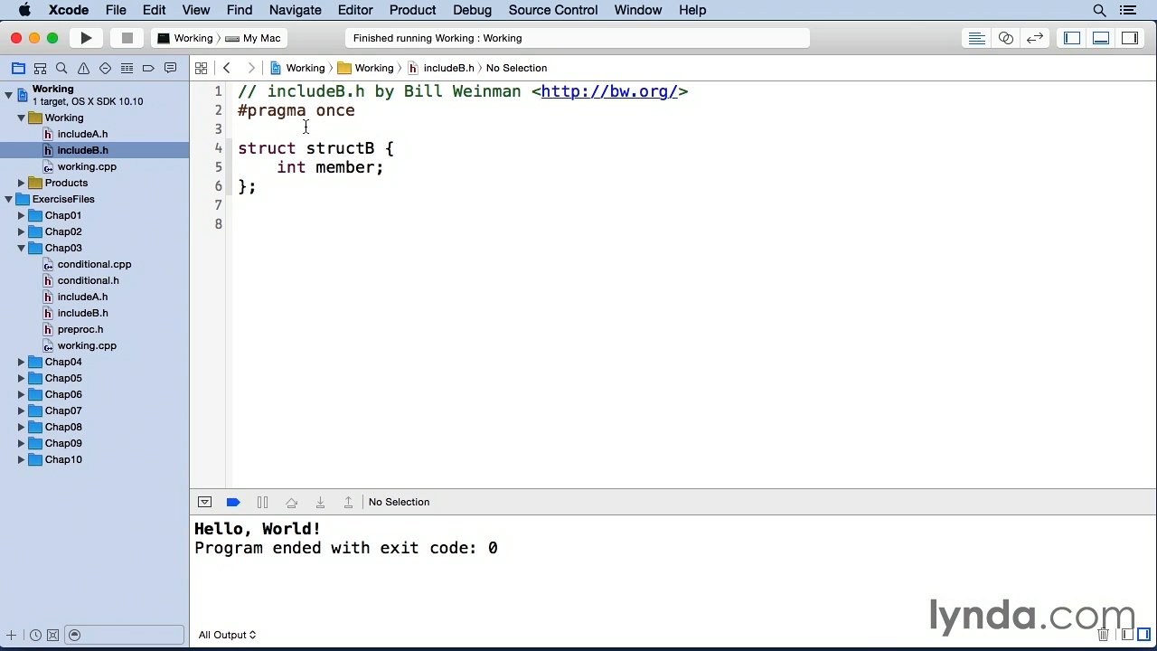
mouse_move(266, 110)
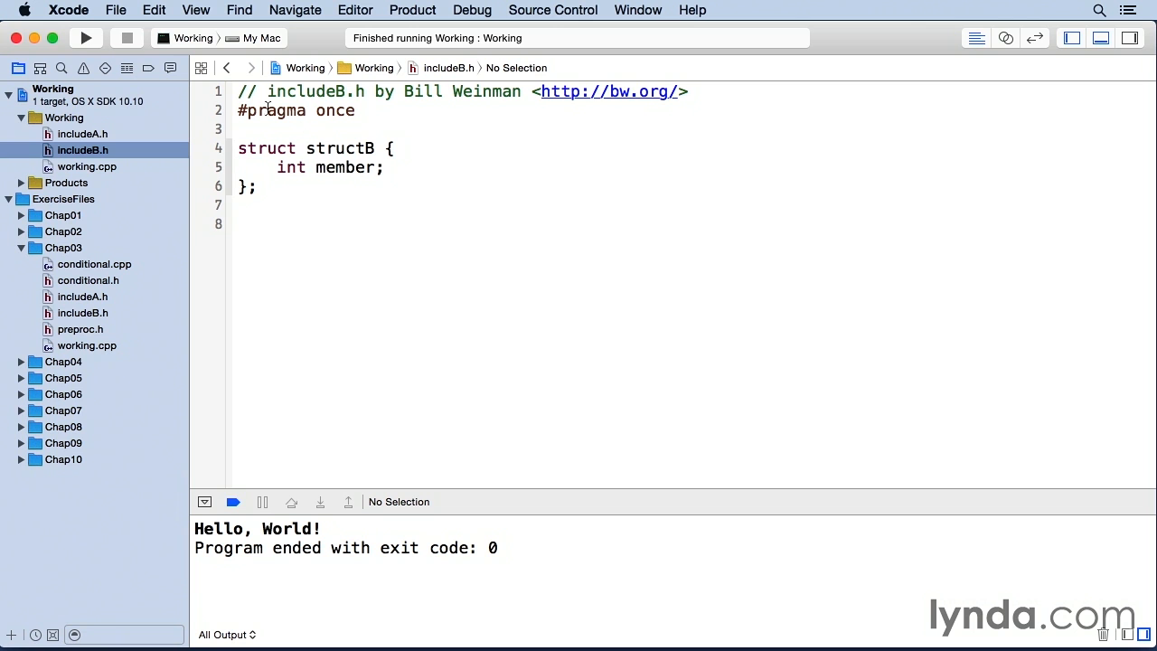
left_click(82, 134)
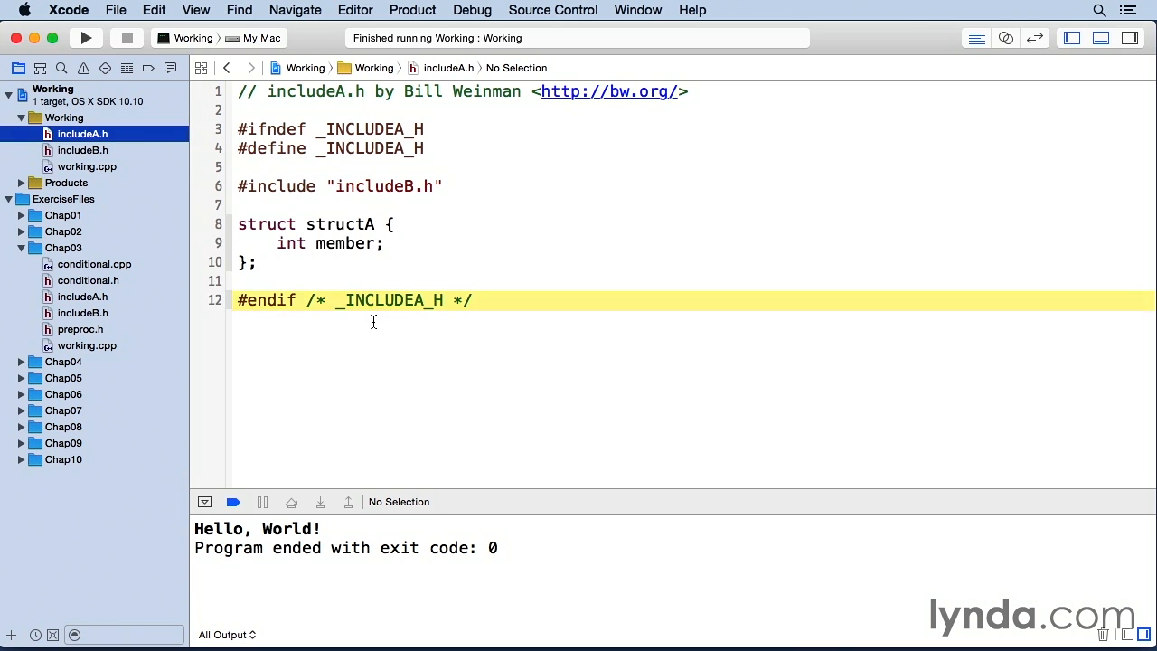